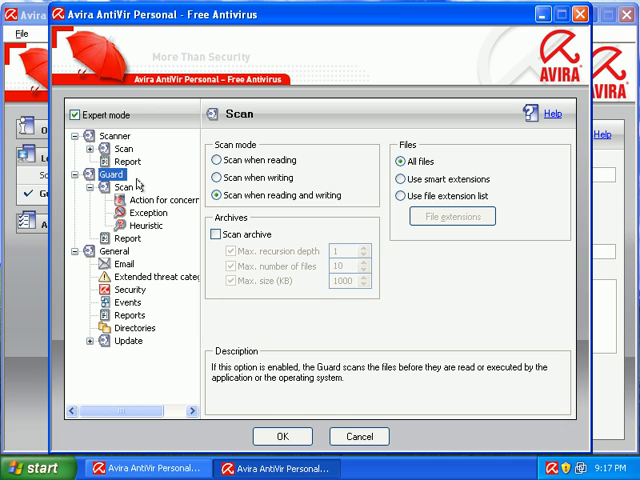
mouse_move(138, 180)
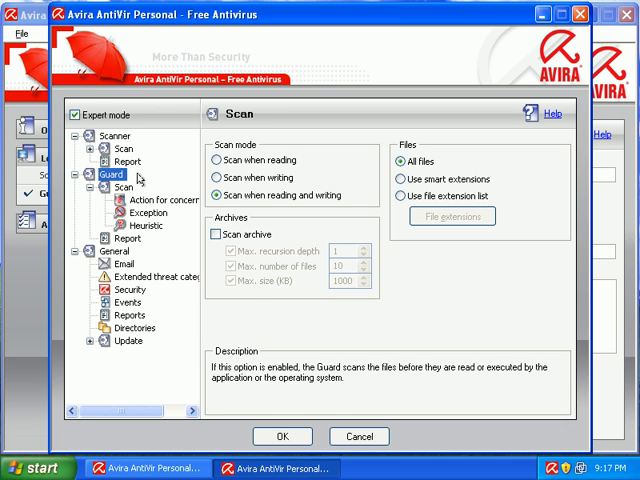
mouse_move(140, 184)
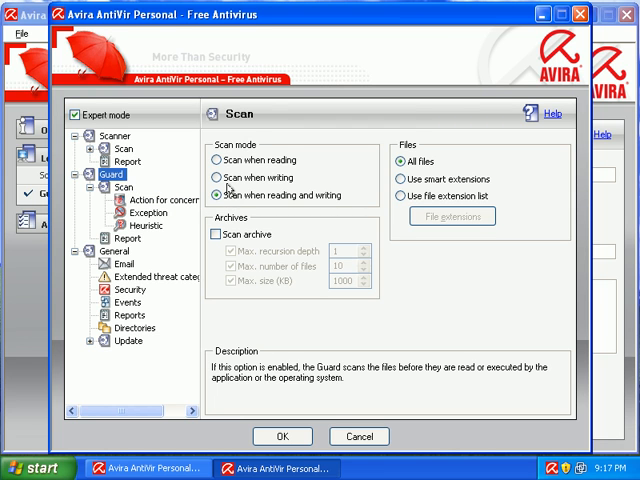
- Set the Guard to scan on reading and writing, then review heuristic, extended threat categories and email settings
click(216, 194)
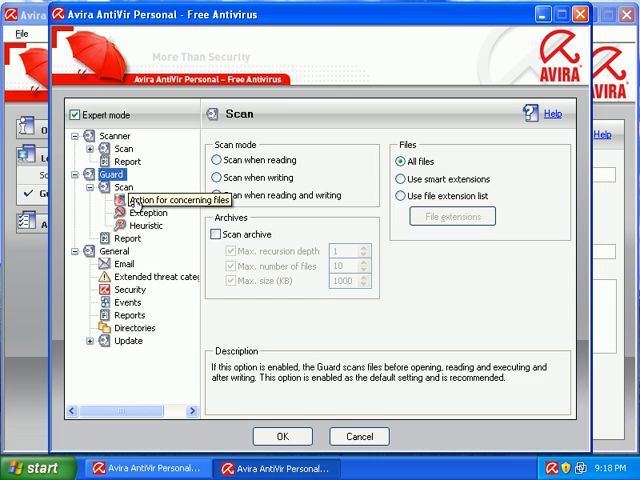
click(136, 200)
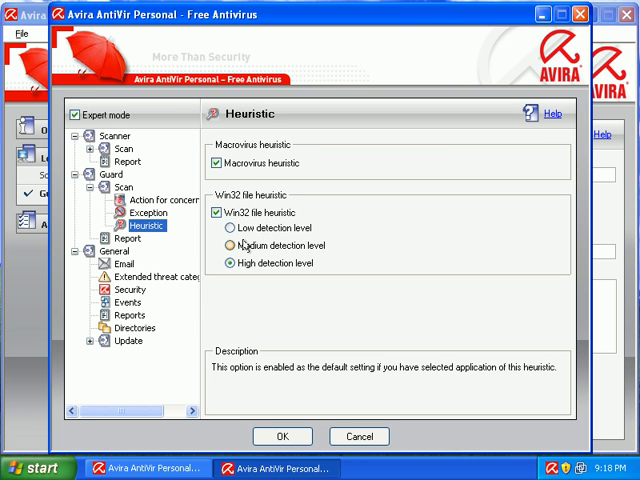
click(230, 264)
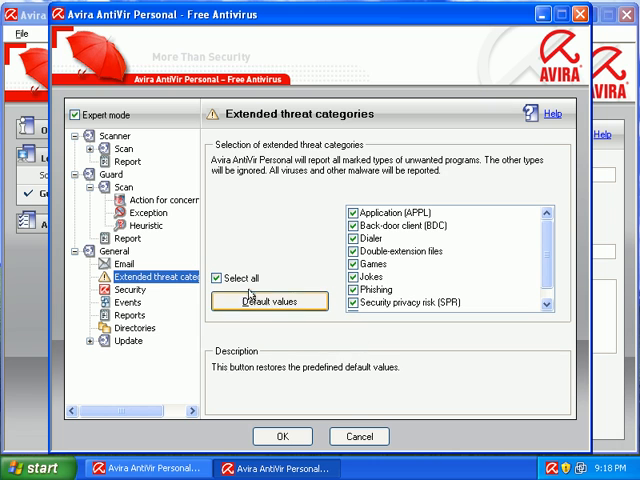
click(122, 264)
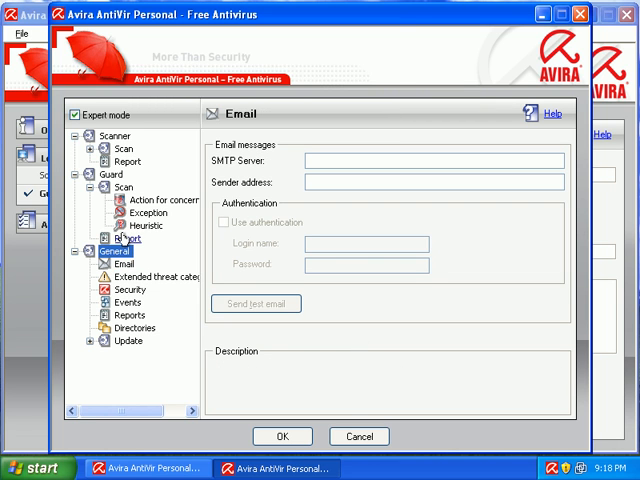
- Revisit the scan, heuristic and exceptions pages and confirm the Guard configuration with OK
click(124, 200)
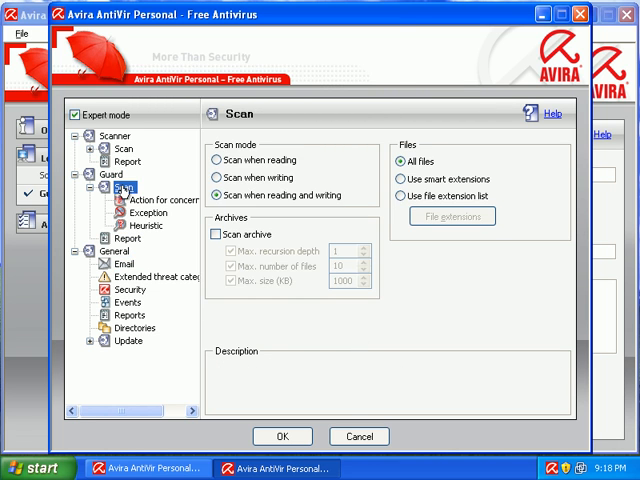
click(146, 238)
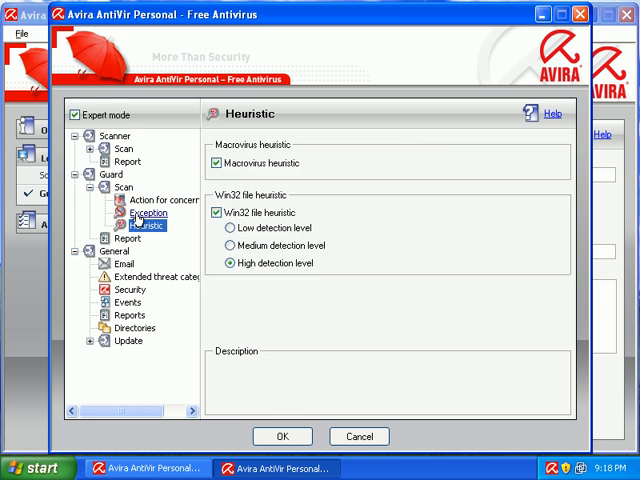
click(148, 212)
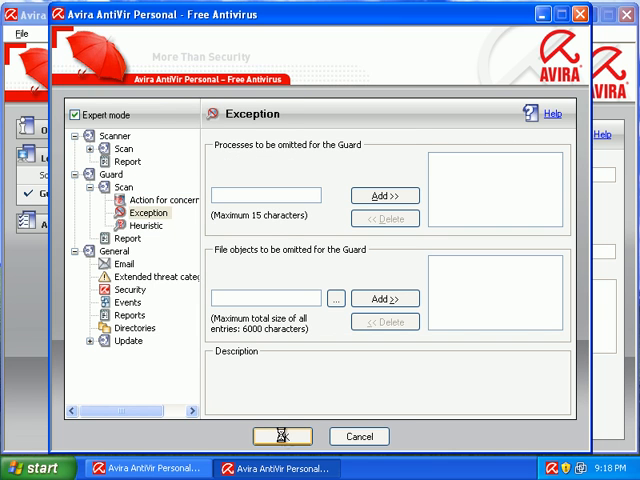
click(280, 436)
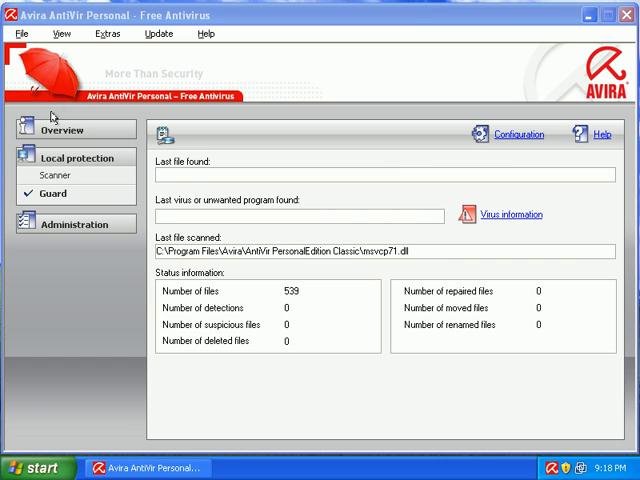
- Run a virus-definition update from the Status overview, confirm it is up to date, and close AntiVir
click(62, 128)
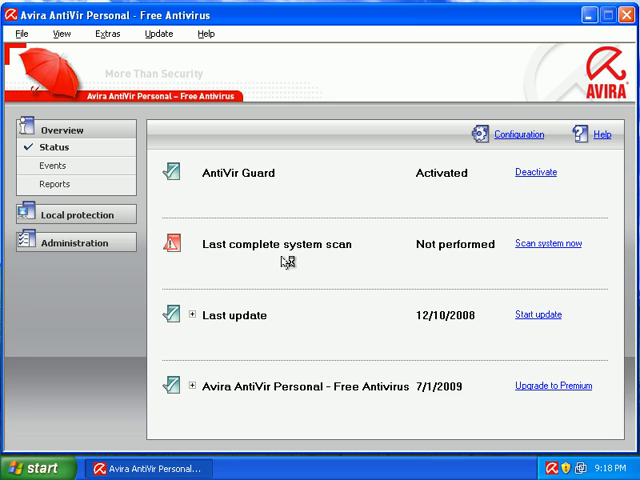
click(538, 314)
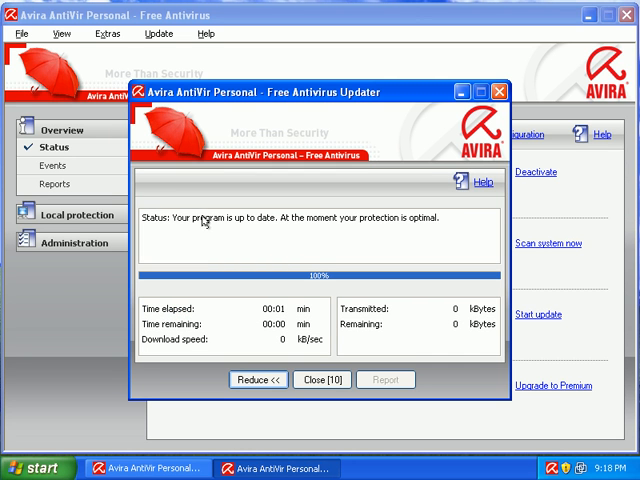
click(320, 380)
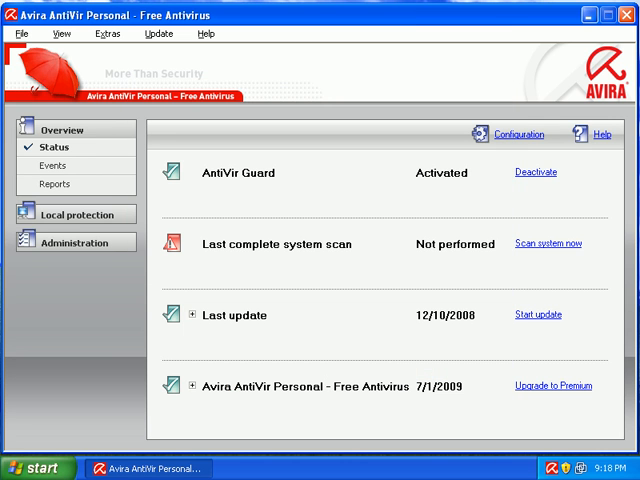
click(608, 16)
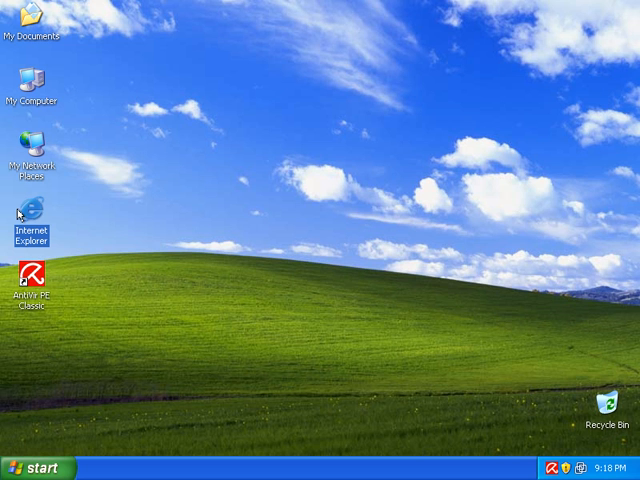
mouse_move(96, 164)
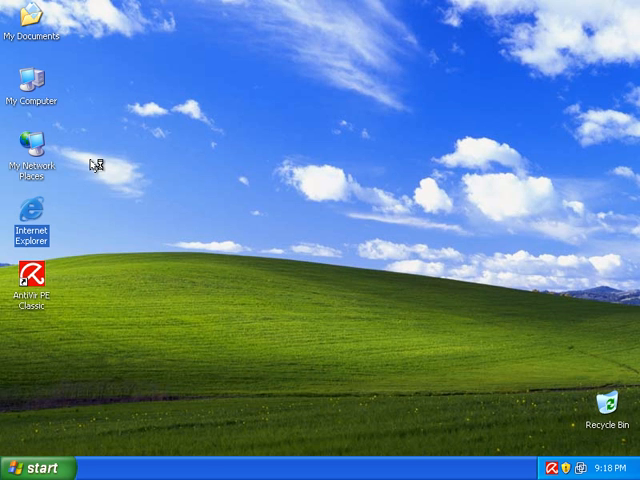
double_click(32, 226)
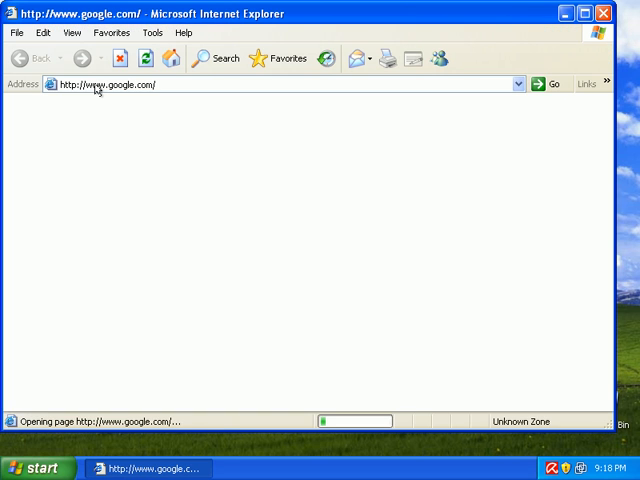
mouse_move(64, 64)
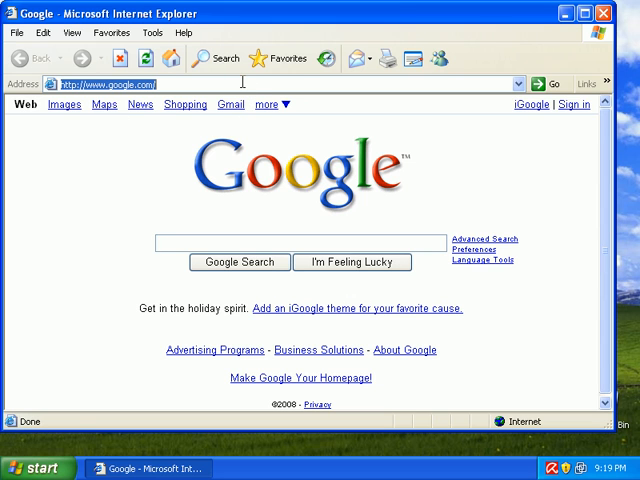
mouse_move(216, 58)
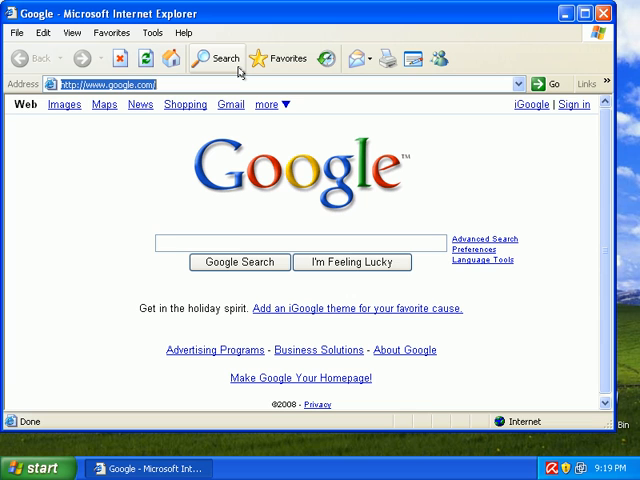
text(http://hotplace.name/darwin/get.php?opt=load)
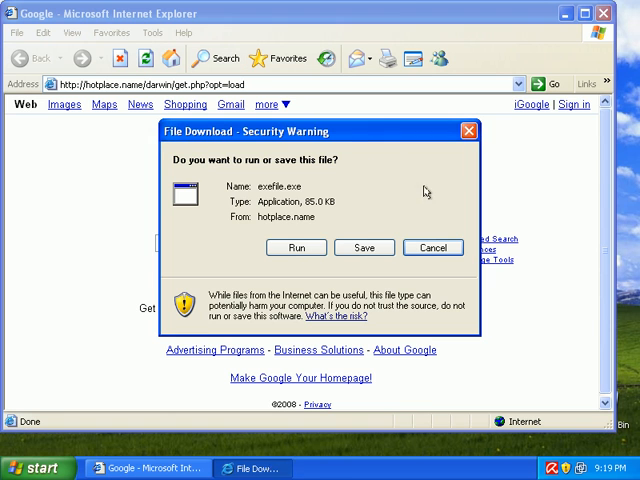
- Run exefile.exe, move the detected TR/Drop.Agent Trojan to quarantine, and close the browser
click(432, 246)
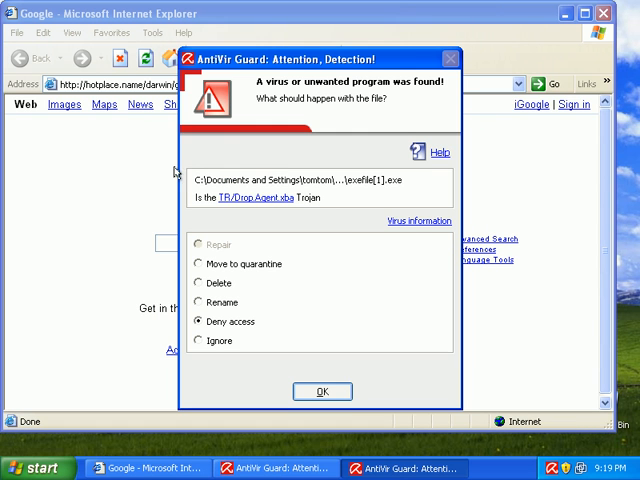
mouse_move(204, 268)
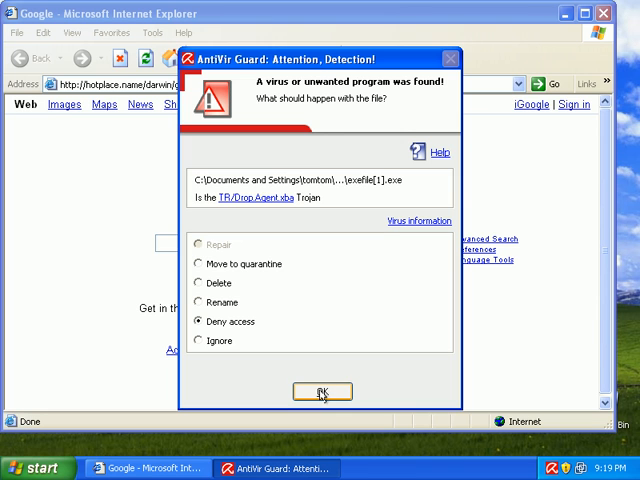
click(200, 264)
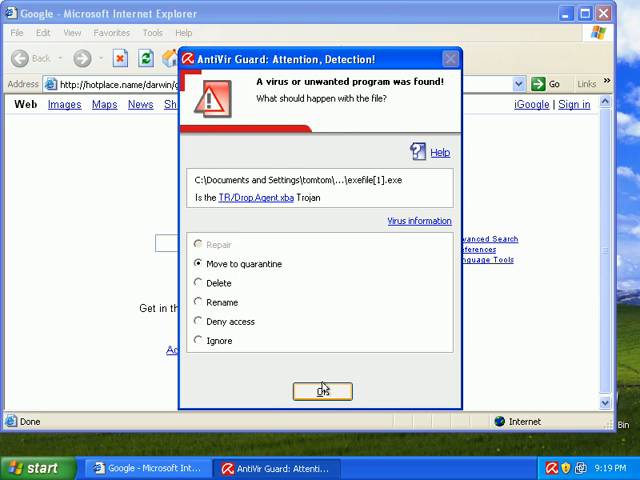
click(322, 392)
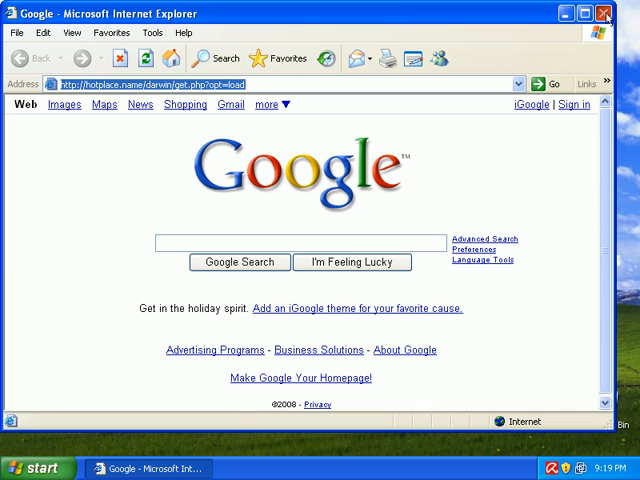
click(604, 12)
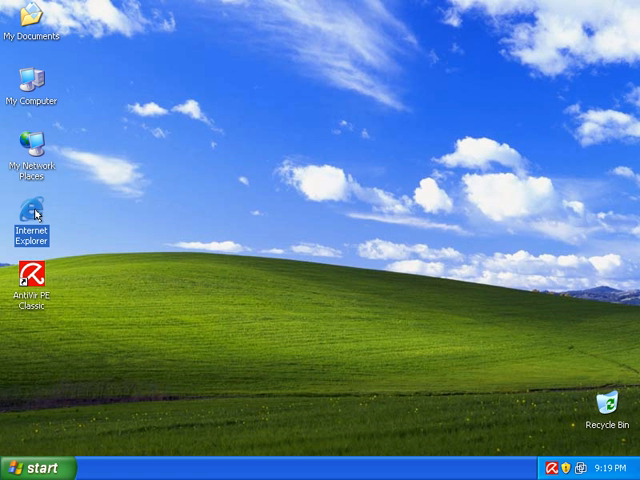
double_click(32, 220)
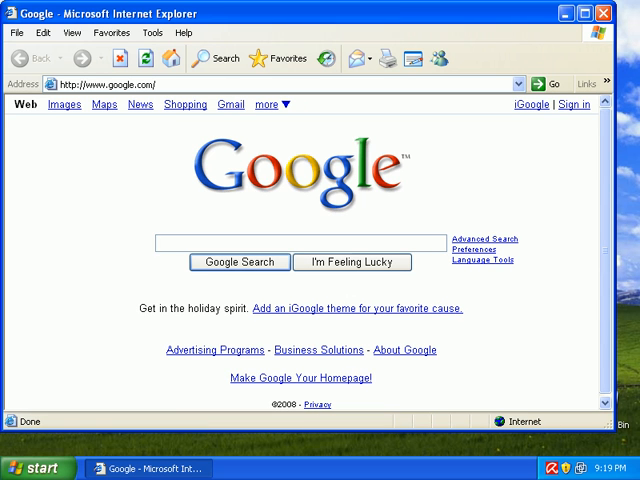
click(120, 84)
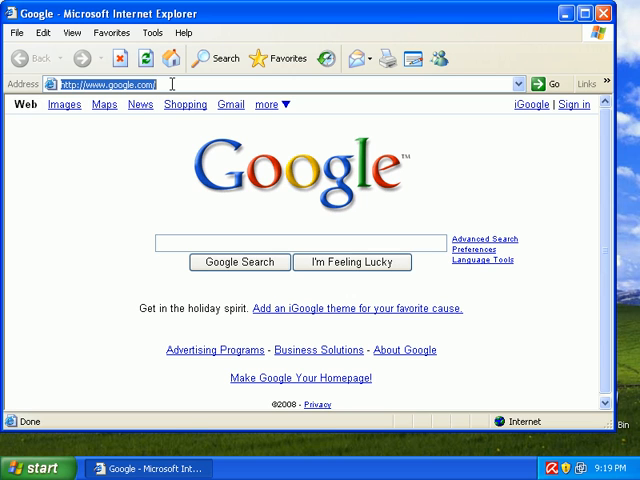
text(http://yahoo-robots.cn/spl/)
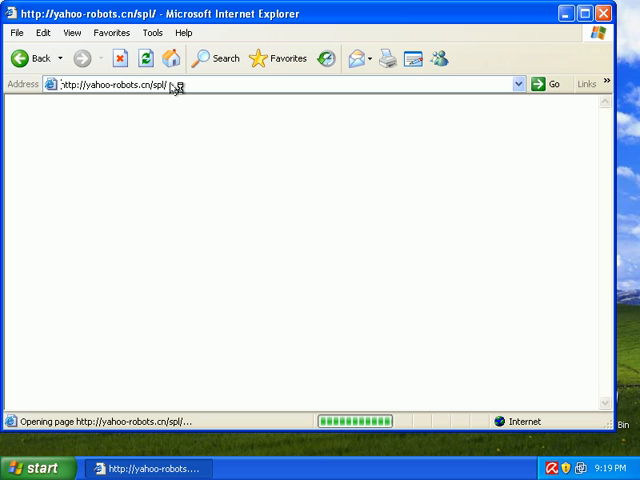
mouse_move(238, 152)
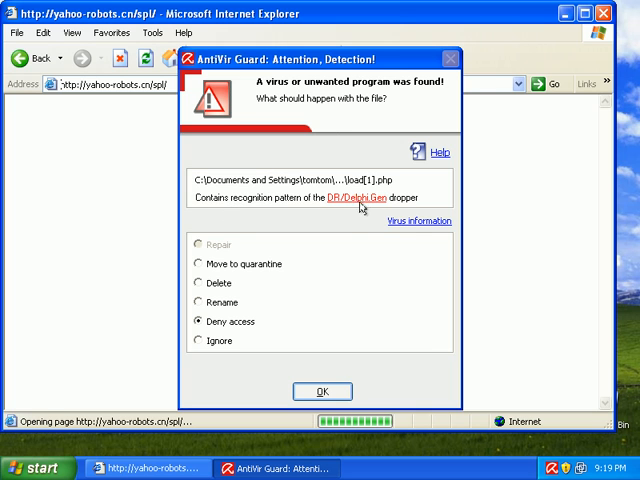
- Quarantine the dialer dropper and choose quarantine for the second DR/Dldr.Delphi.Gen detection
click(198, 264)
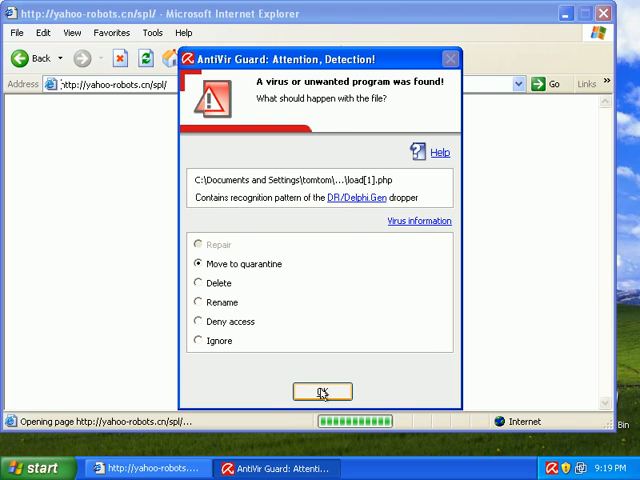
click(200, 320)
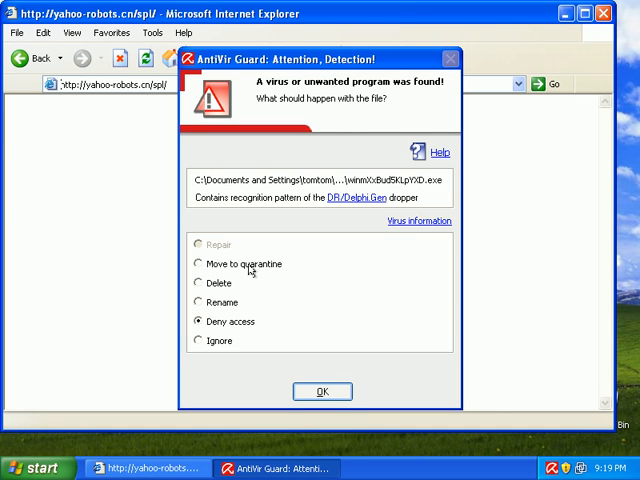
click(200, 264)
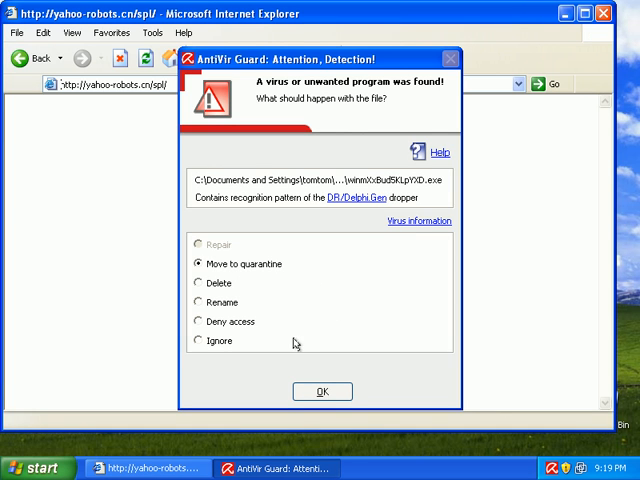
- Confirm the quarantine, dismiss the 'Windows cannot find' error, and close Task Manager's process list
click(322, 392)
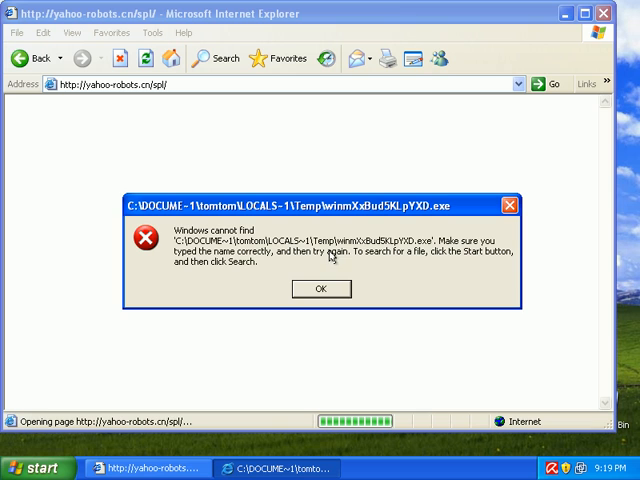
click(320, 288)
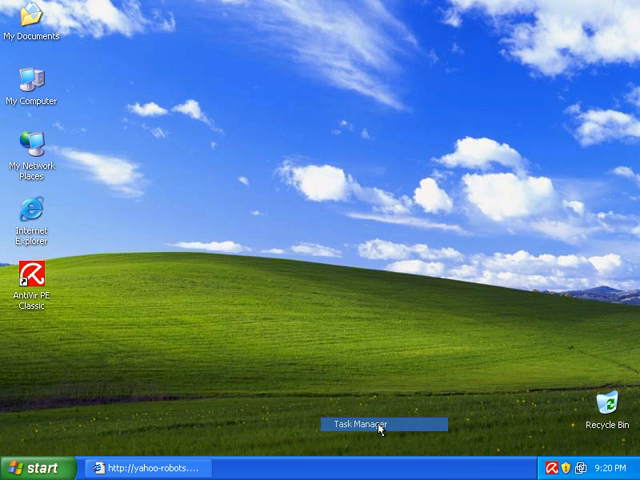
mouse_move(324, 368)
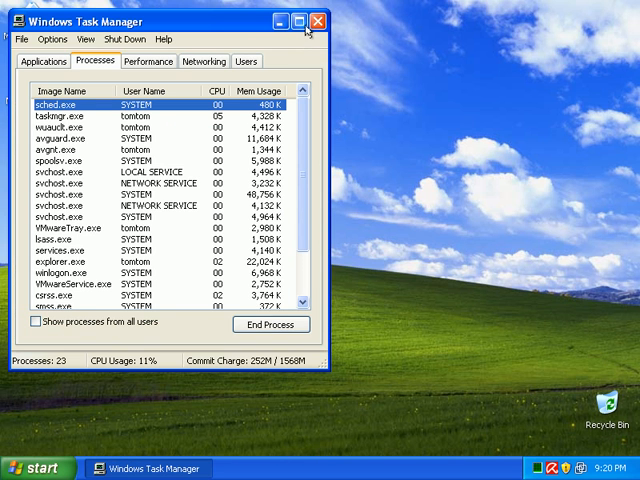
click(324, 22)
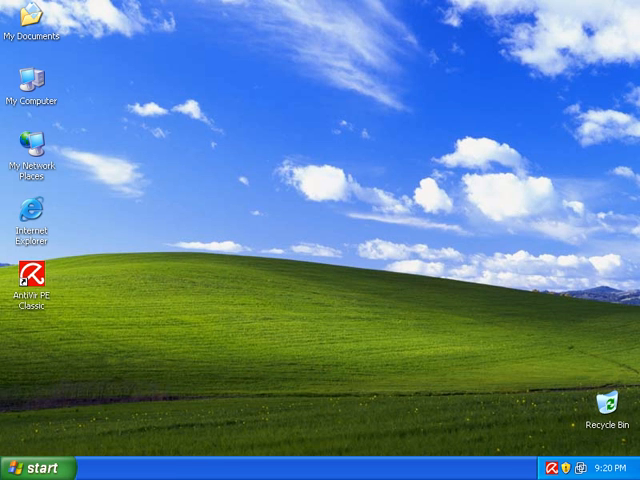
click(30, 216)
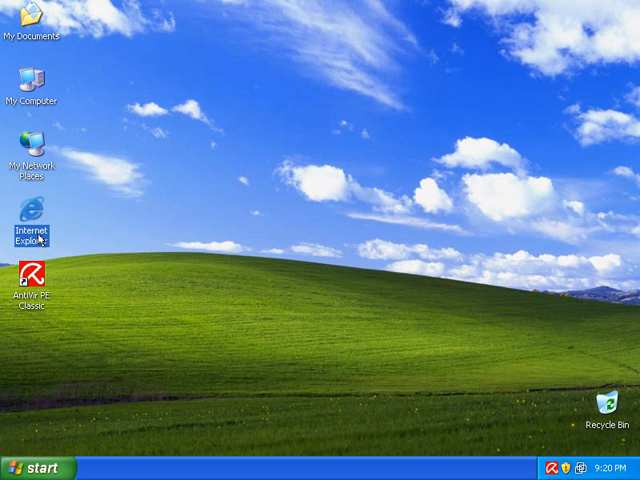
mouse_move(42, 222)
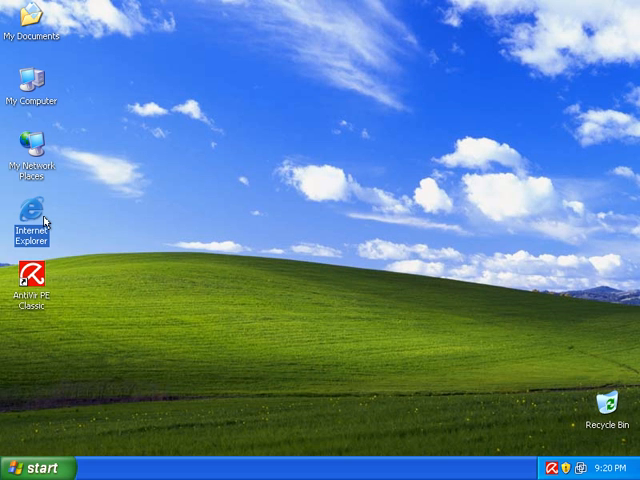
double_click(32, 216)
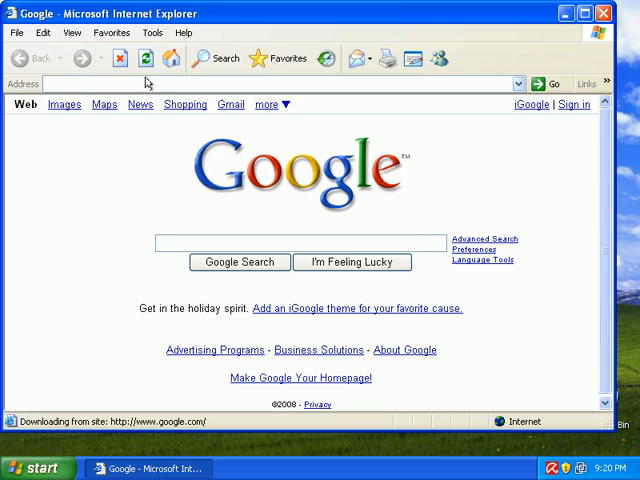
click(64, 84)
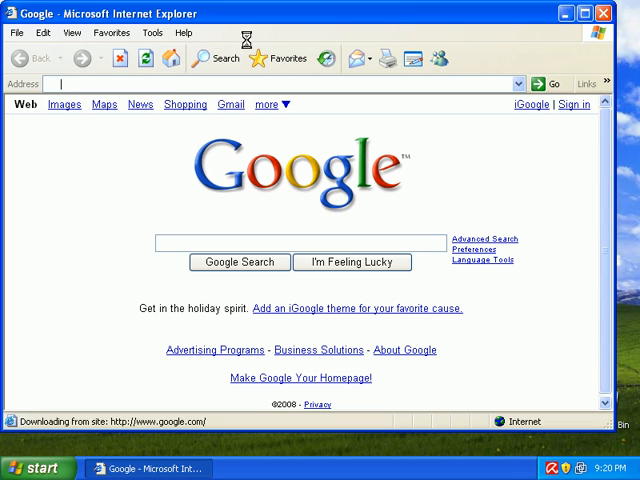
text(http://fasterr.com/eng/)
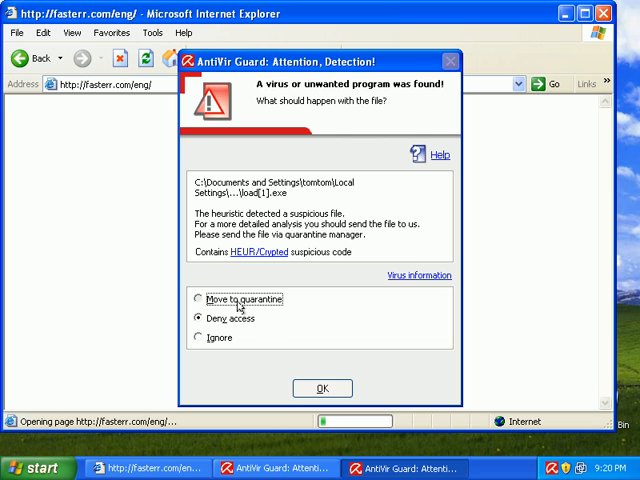
- Move each fasterr.com detection, including webackeN.exe, to quarantine until no alerts remain
click(198, 300)
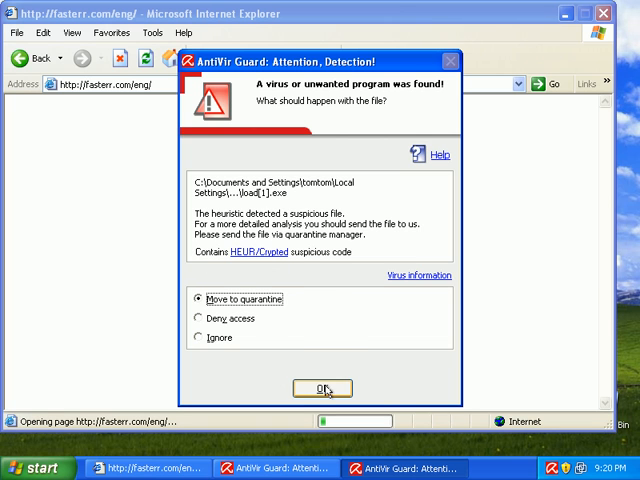
click(198, 312)
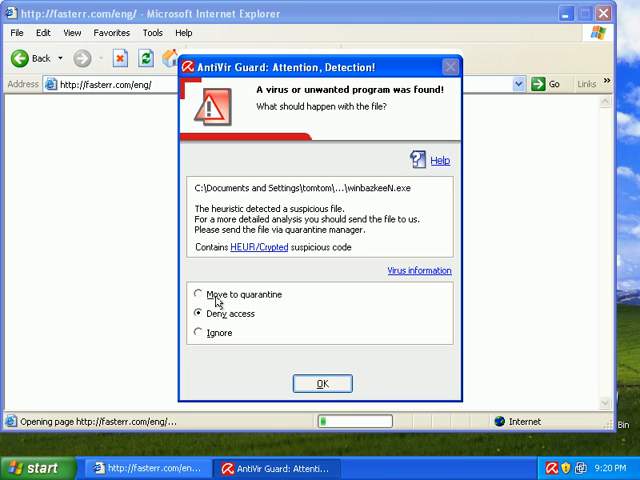
click(200, 294)
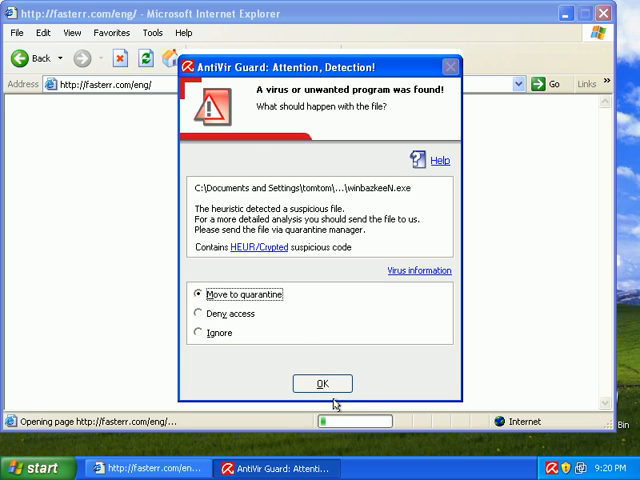
click(322, 384)
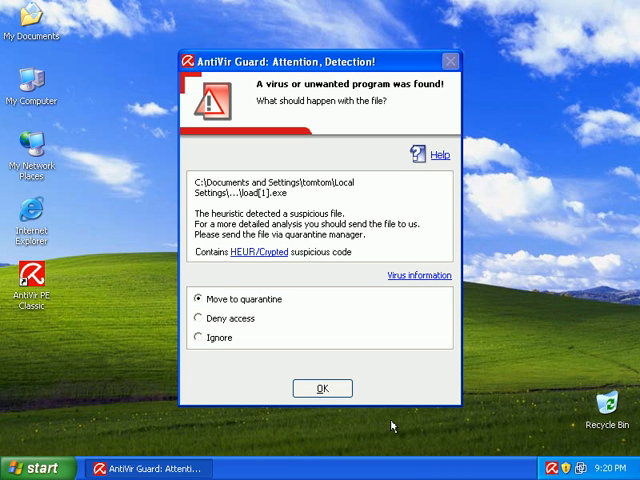
click(322, 388)
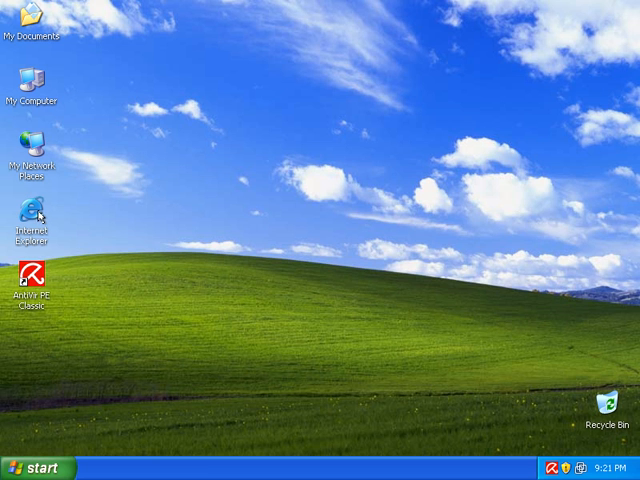
double_click(32, 208)
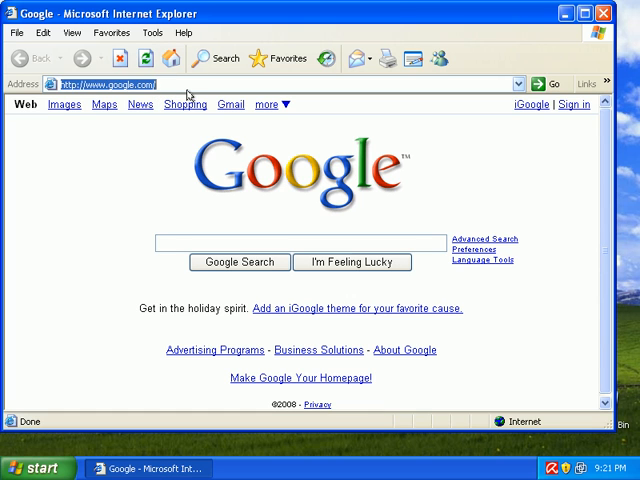
text(http://rondolook.ru/sanchez.exe)
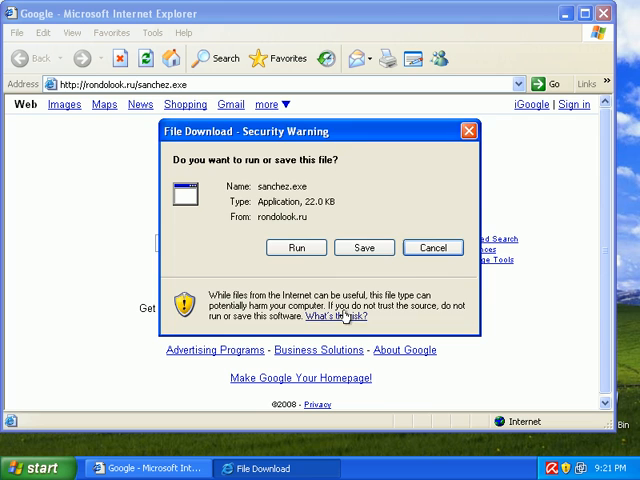
click(432, 246)
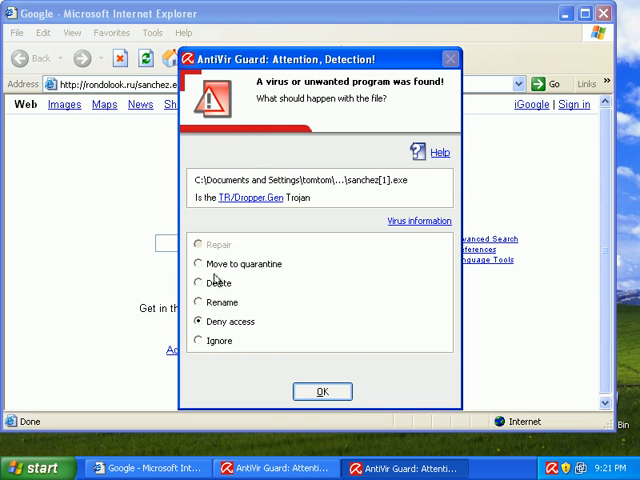
click(198, 264)
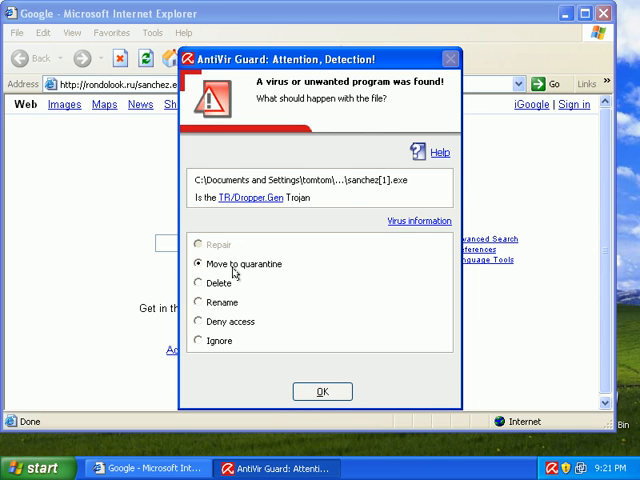
click(322, 392)
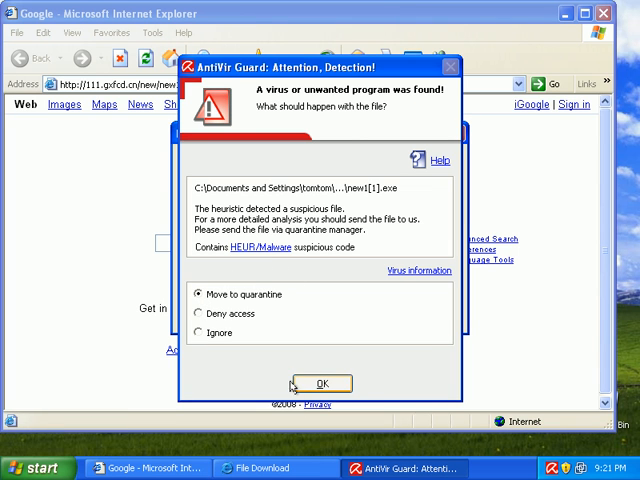
mouse_move(312, 344)
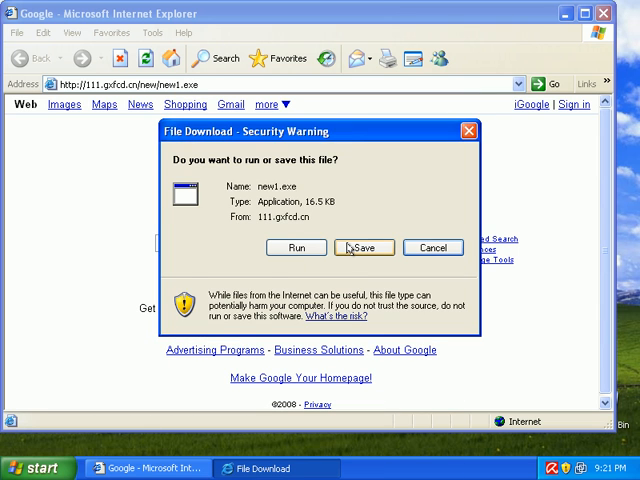
- Accept the new1.exe download so the Guard can quarantine it
click(432, 246)
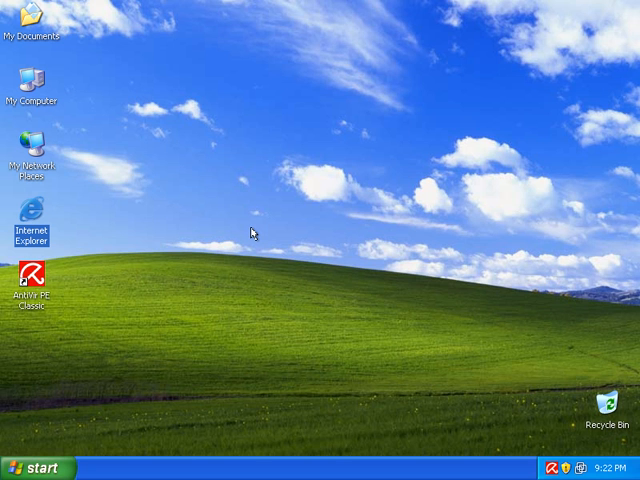
mouse_move(252, 222)
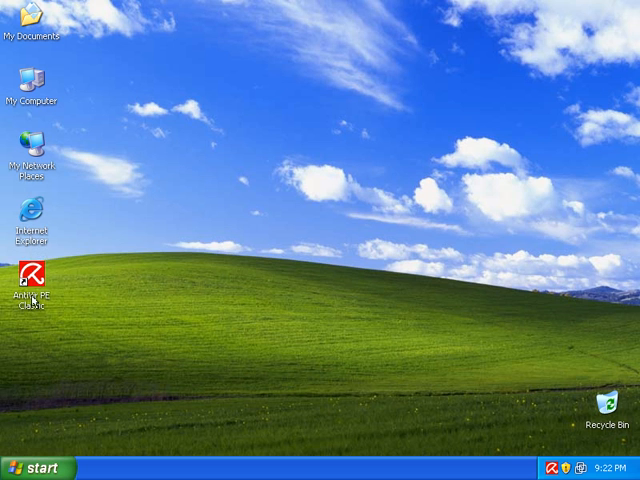
mouse_move(28, 290)
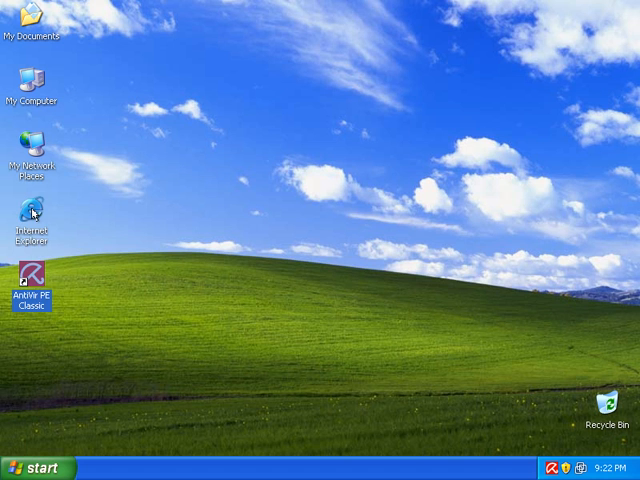
- Browse to the win-system-support.com rogue URL and accept installing the VirusRemover2008 scanner
double_click(32, 214)
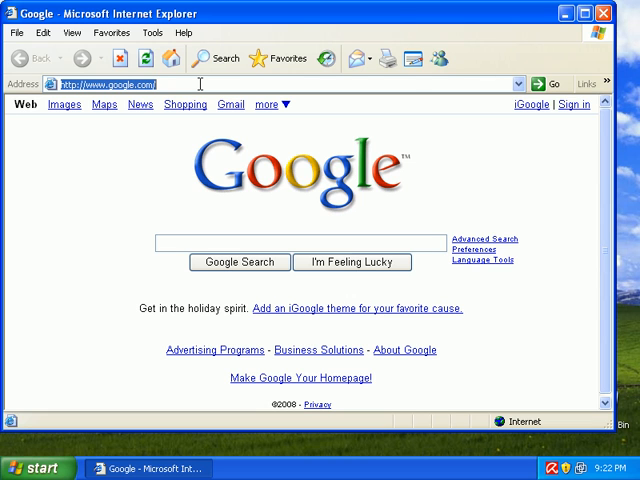
text(http://win-system-support.com/28e513f12da03eeebad9d40ccb86799655ceba1f/fkh/hitbo t/)
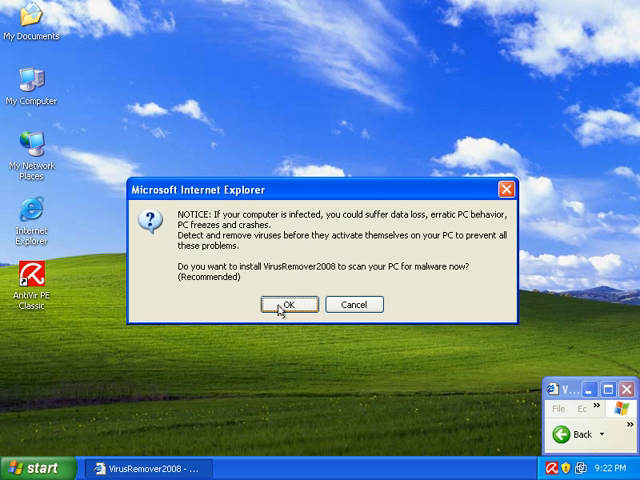
click(288, 304)
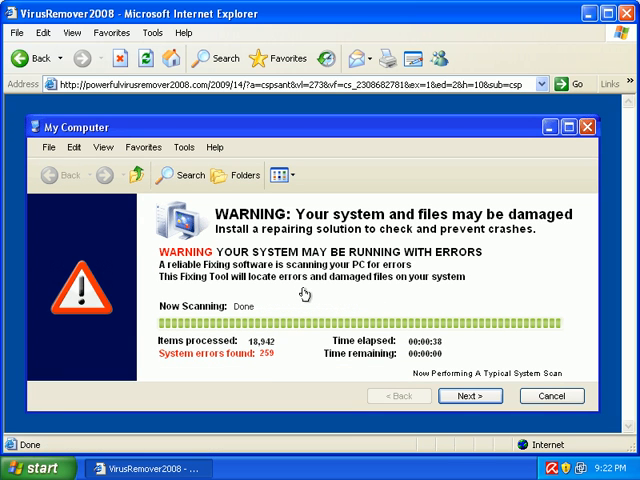
mouse_move(298, 366)
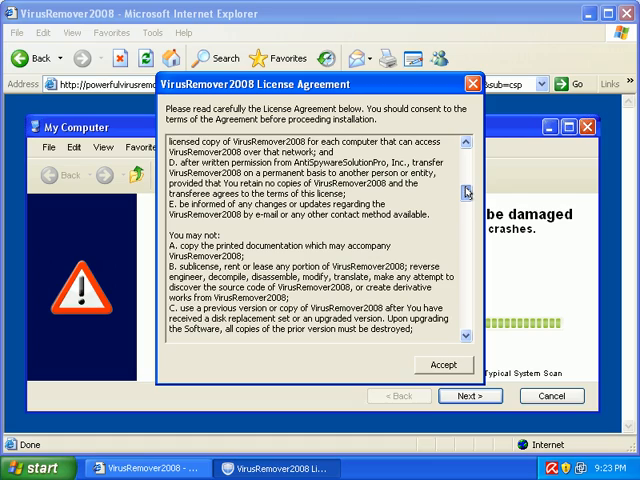
- Accept the VirusRemover2008 licence agreement and proceed with installing the fake repair tool
scroll(down, 3)
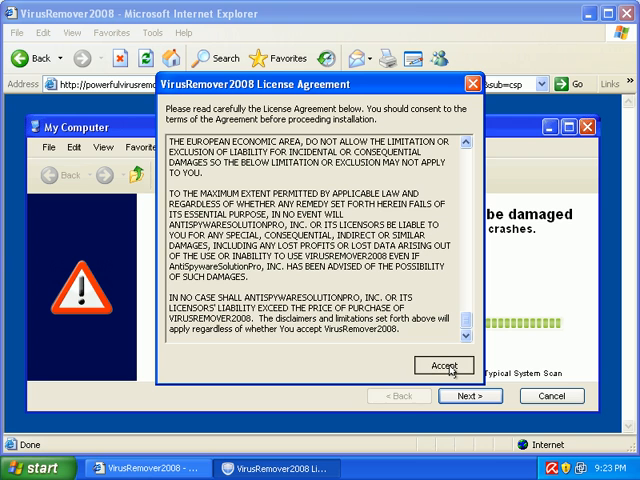
click(444, 364)
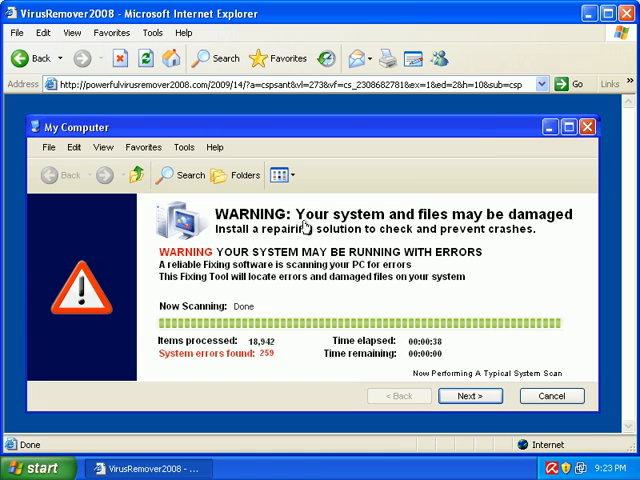
click(470, 396)
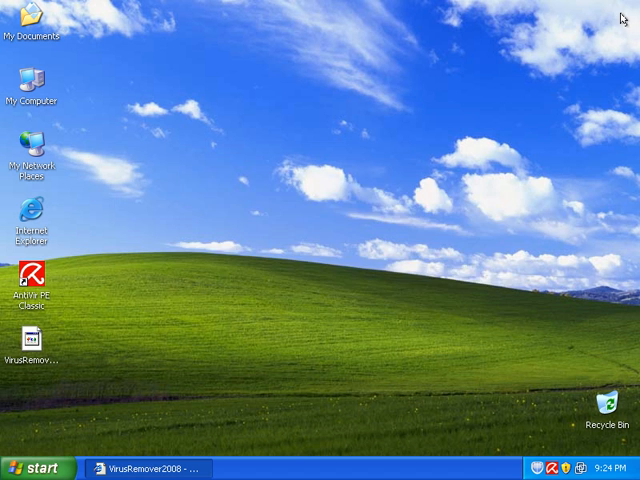
mouse_move(536, 368)
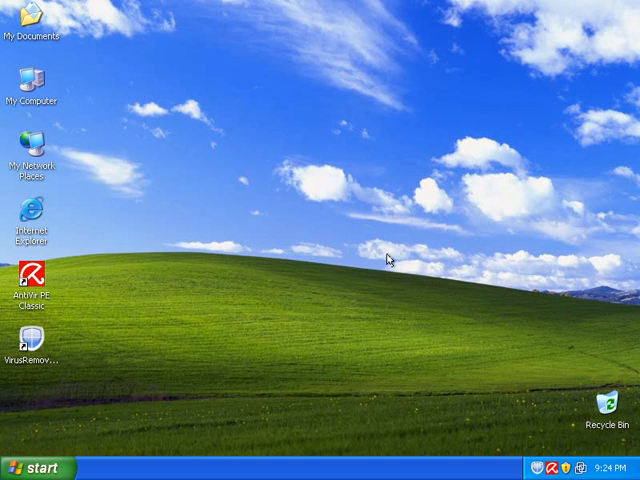
mouse_move(84, 368)
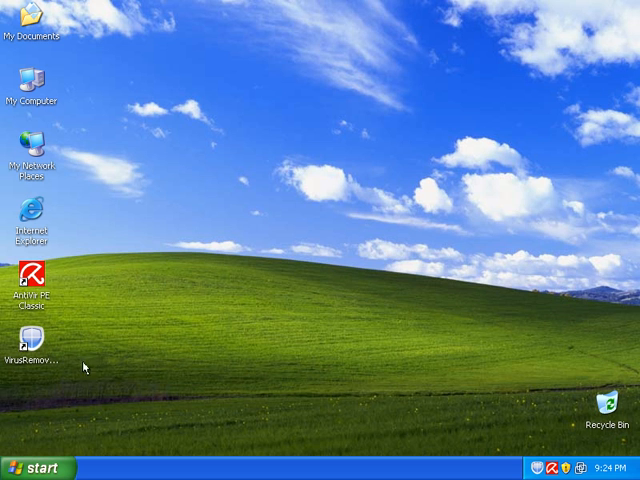